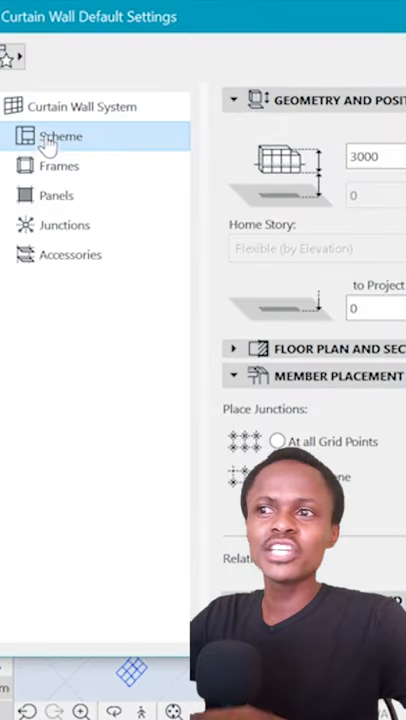
In the curtain wall scheme settings, assign Main Panel to the 330×330 cell
click(58, 136)
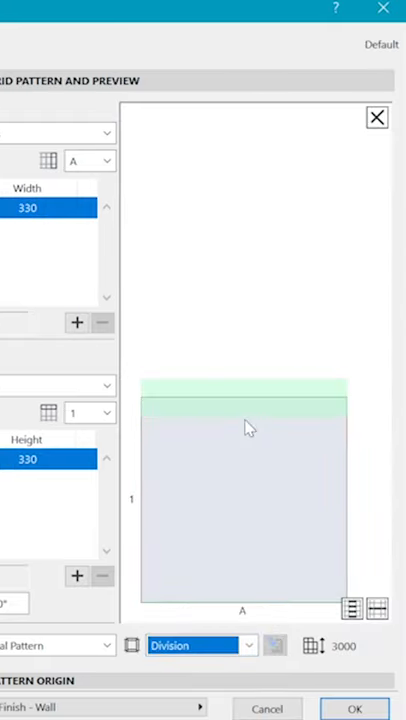
click(197, 645)
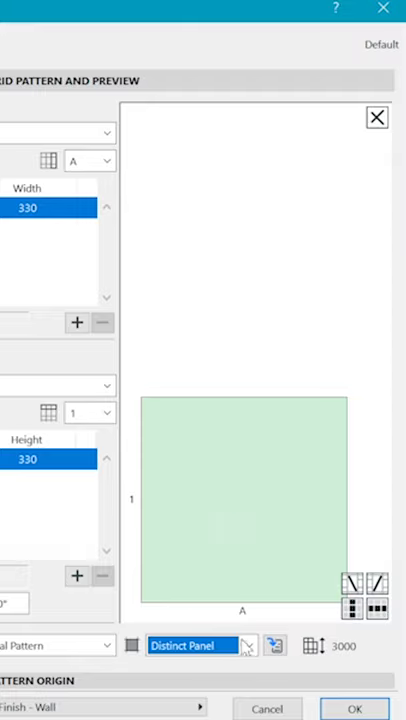
click(195, 645)
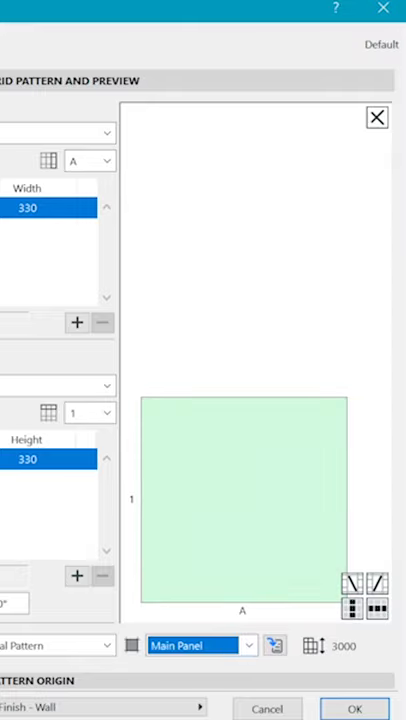